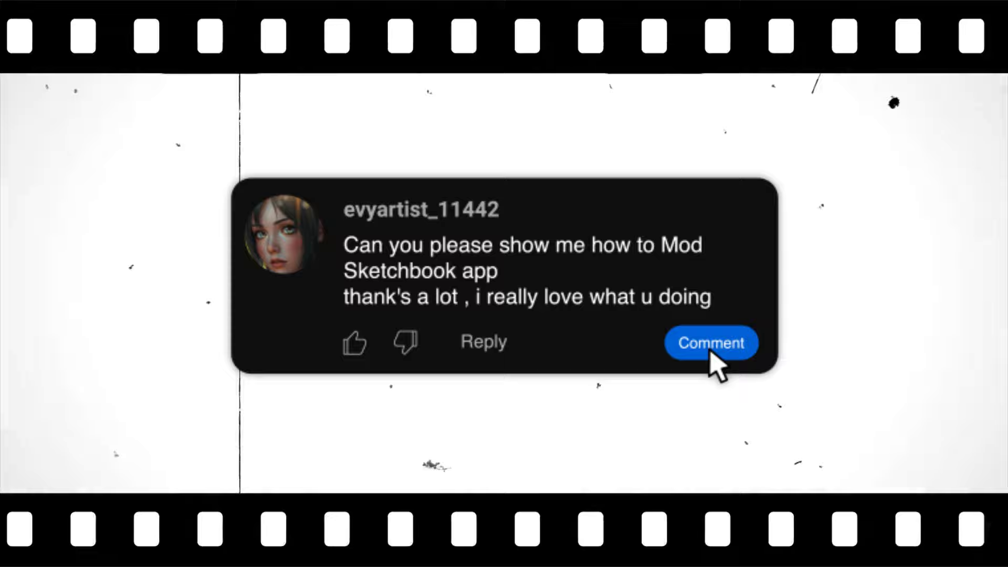
- Show Sketchbook's menu still offering Upgrade to Premium, then bring up MT Manager's tools list
left_click(710, 342)
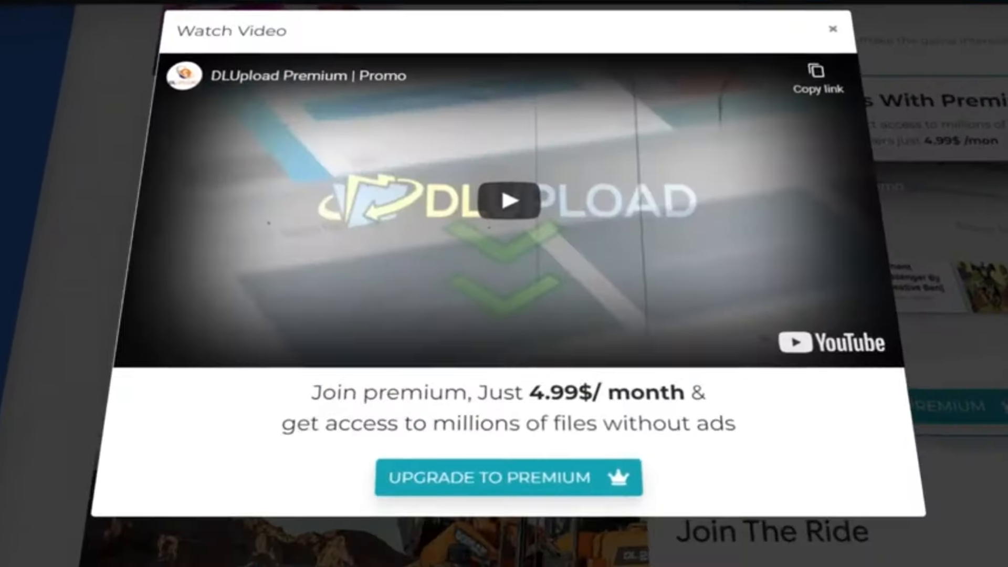
left_click(833, 30)
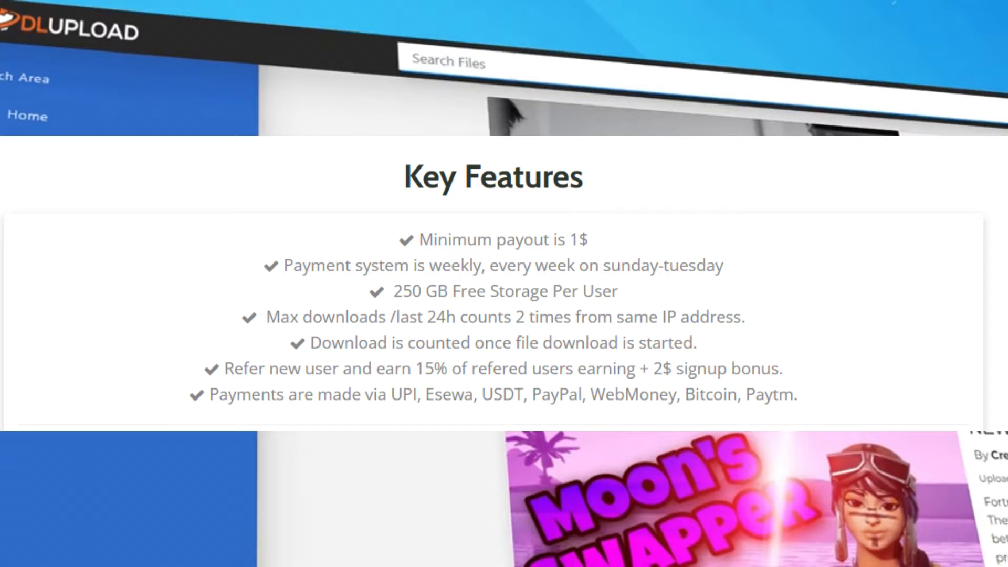
scroll("down", 3)
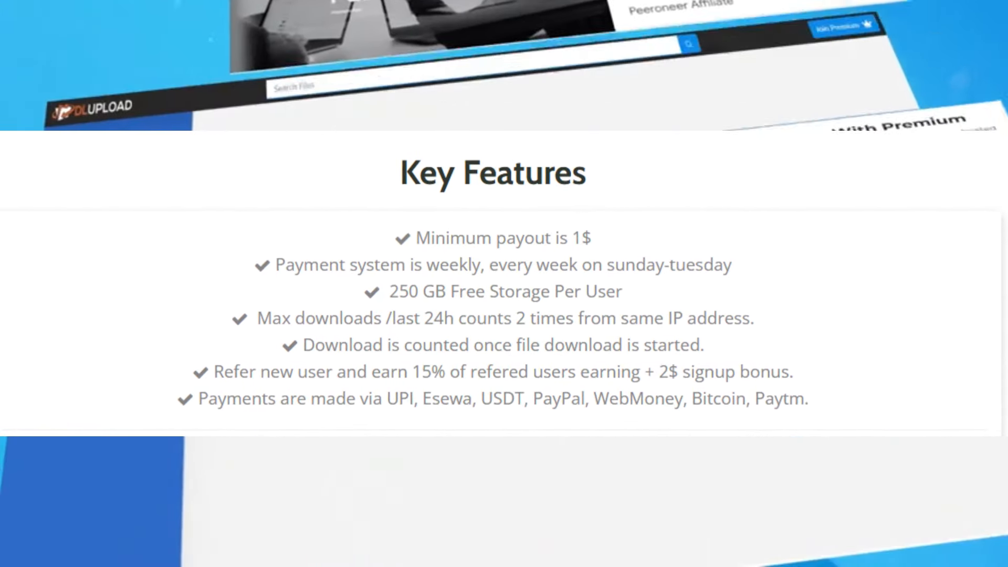
scroll("down", 3)
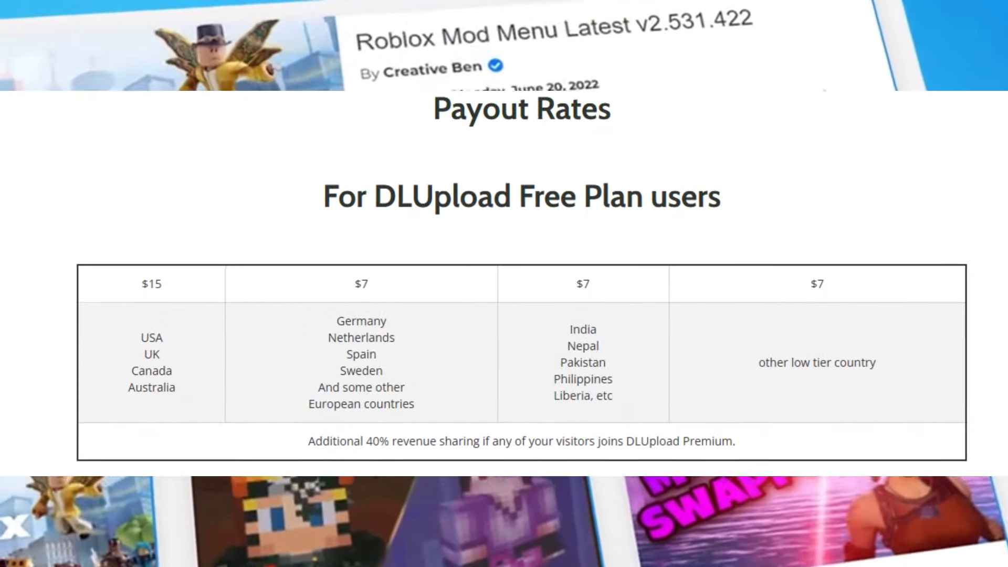
scroll("down", 3)
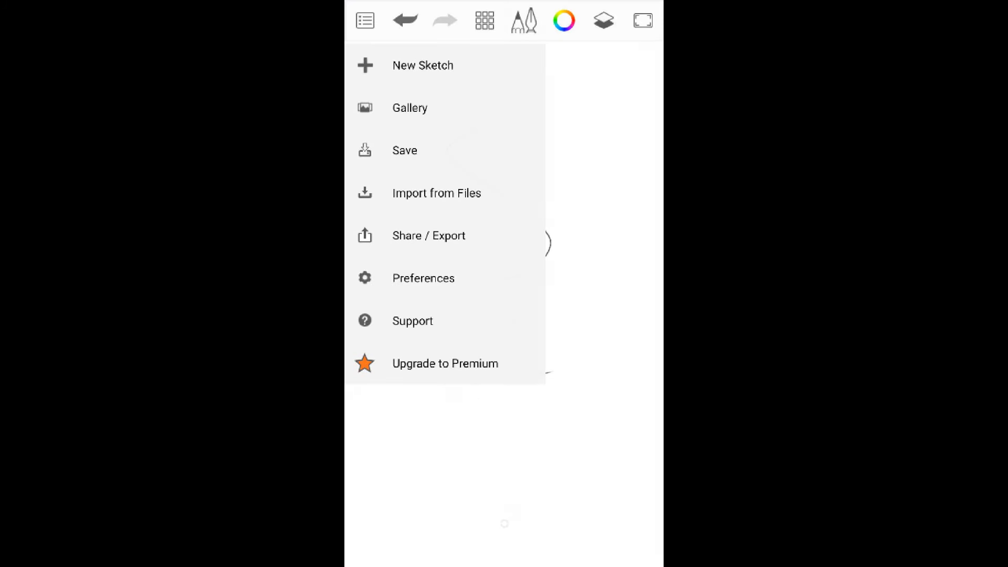
left_click(445, 364)
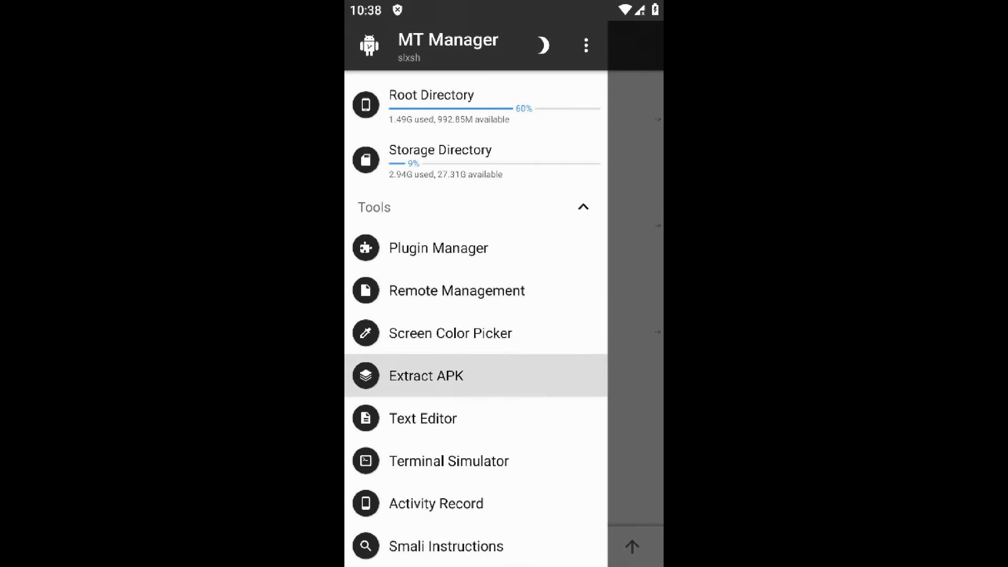
- Extract Sketchbook's APK into the apks folder and open Sketchbook_6.1.1.apk's classes.dex
left_click(426, 375)
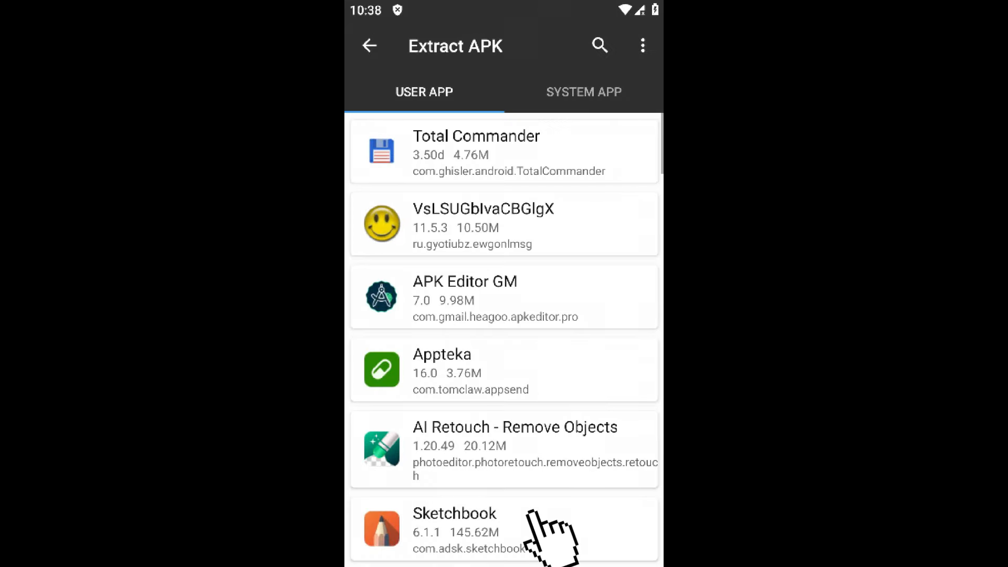
left_click(454, 527)
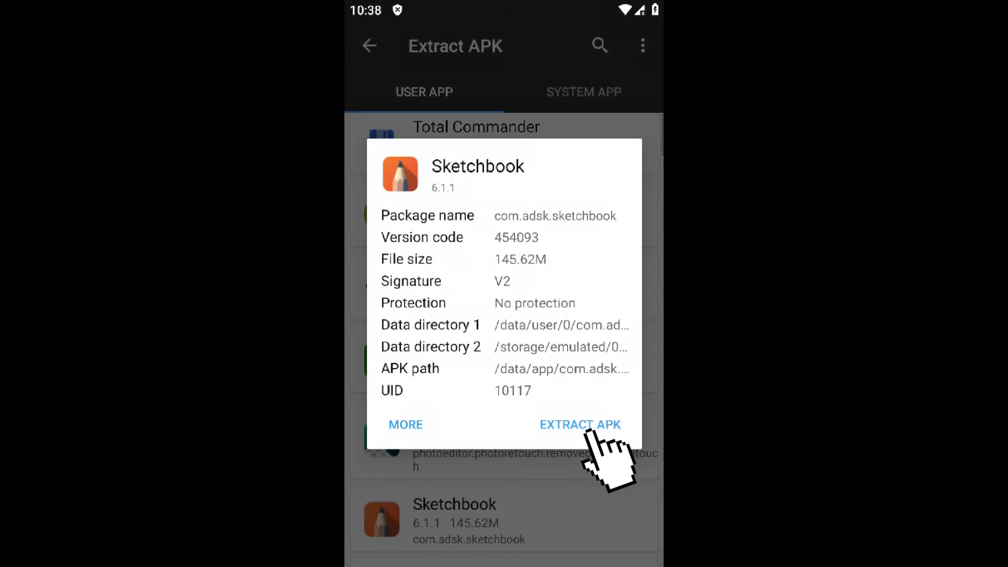
left_click(579, 425)
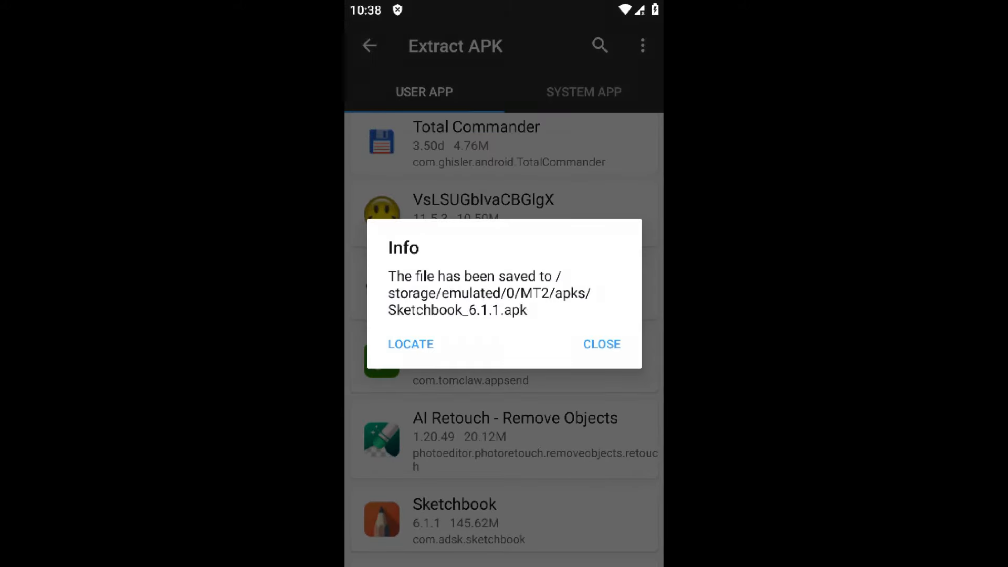
left_click(410, 344)
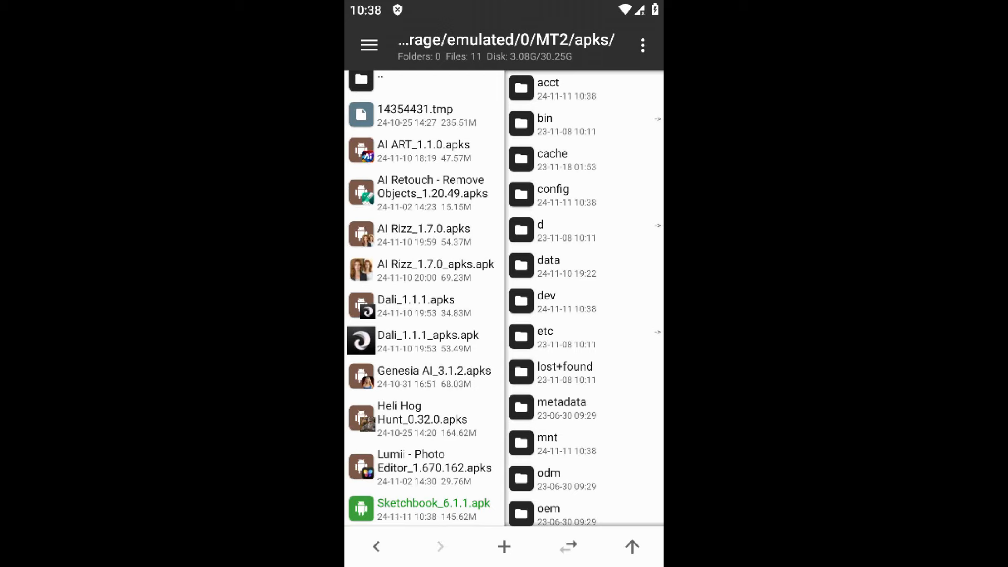
left_click(424, 507)
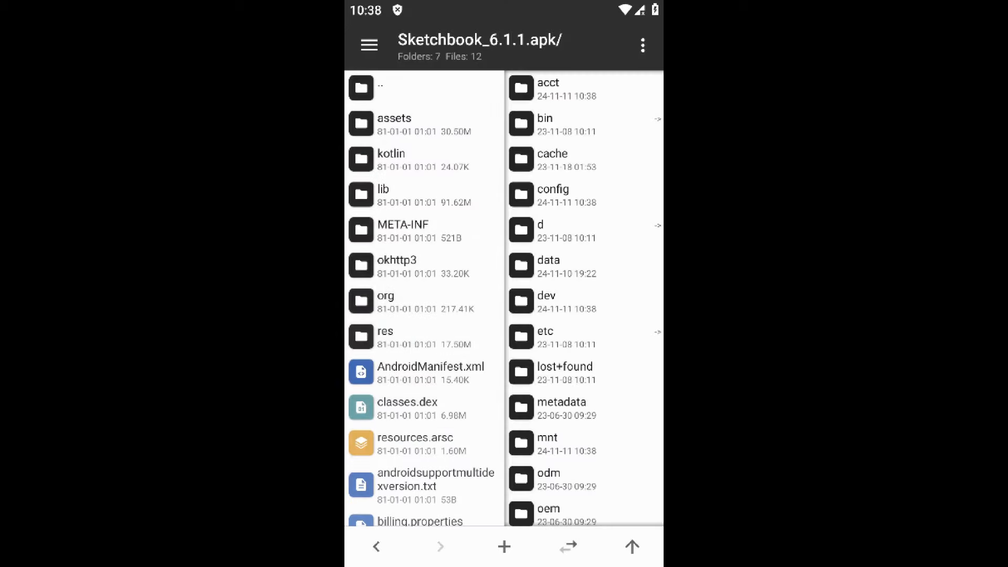
scroll("down", 3)
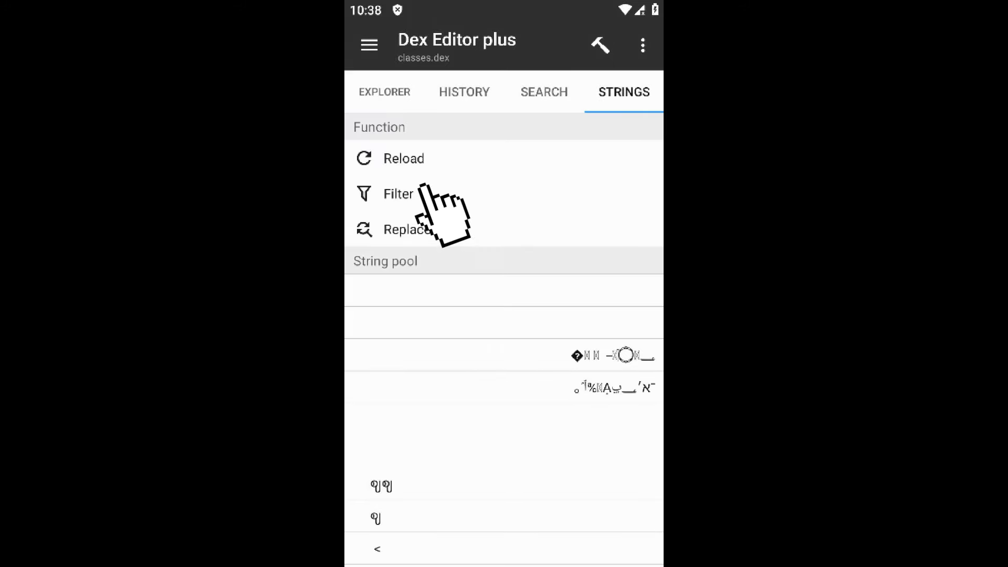
- Filter strings by 'premium', search code for premium_bundle_purchase, and open the first c4.o reference
left_click(398, 194)
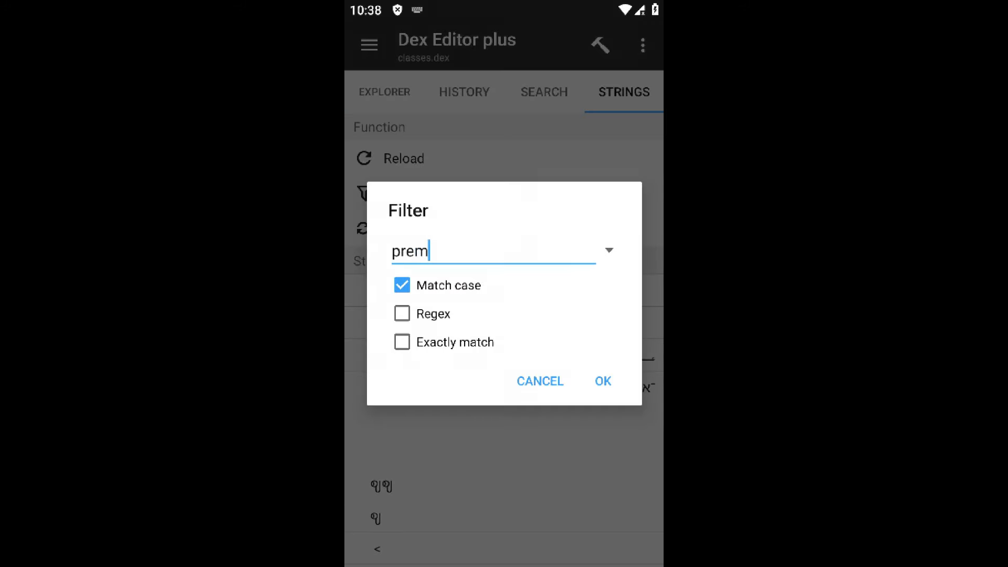
type("ium")
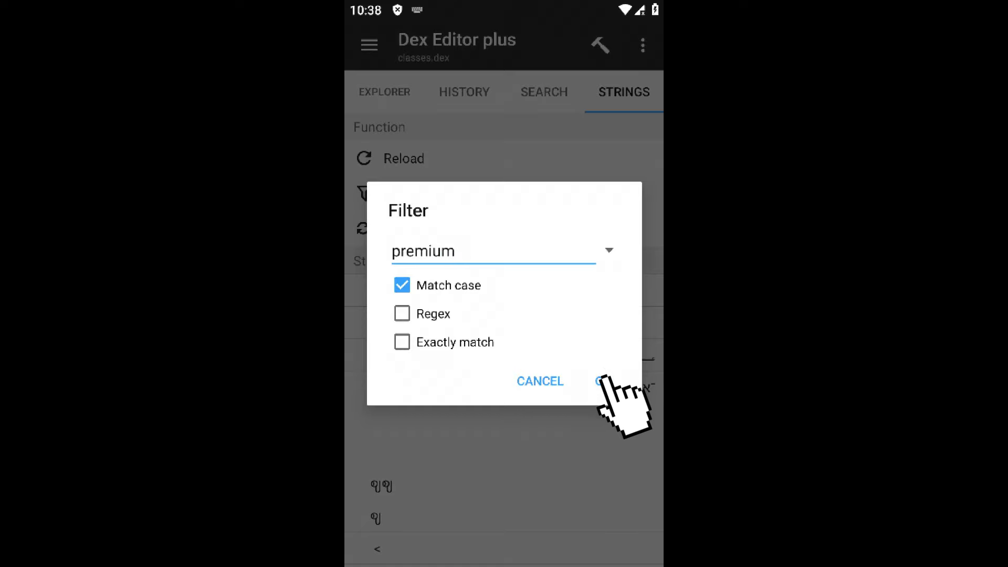
left_click(614, 381)
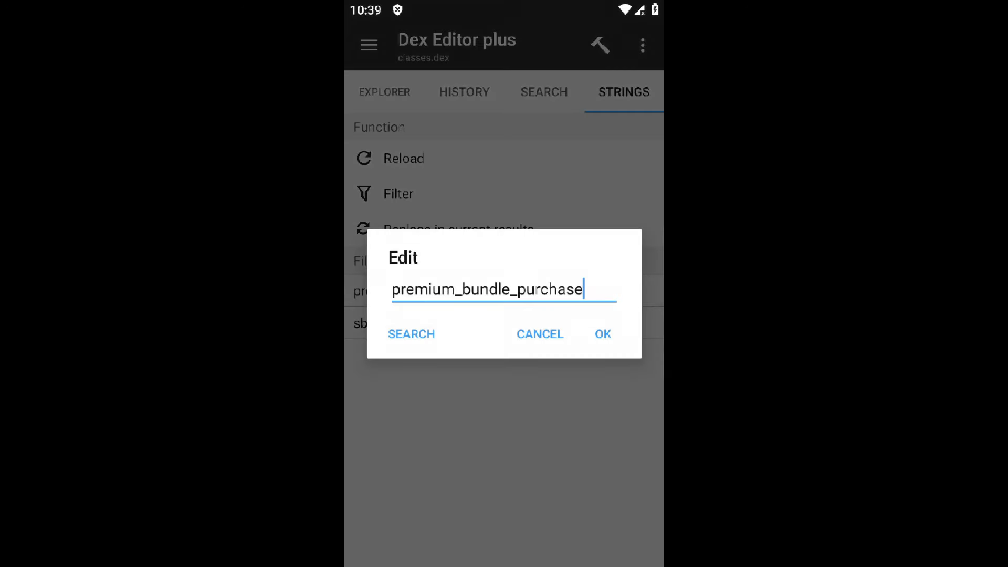
left_click(411, 334)
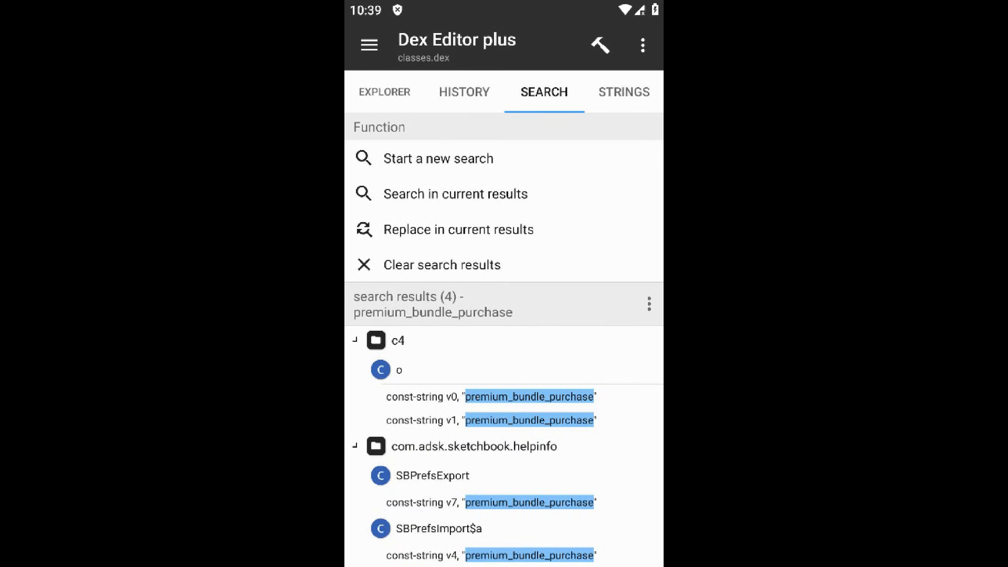
left_click(355, 446)
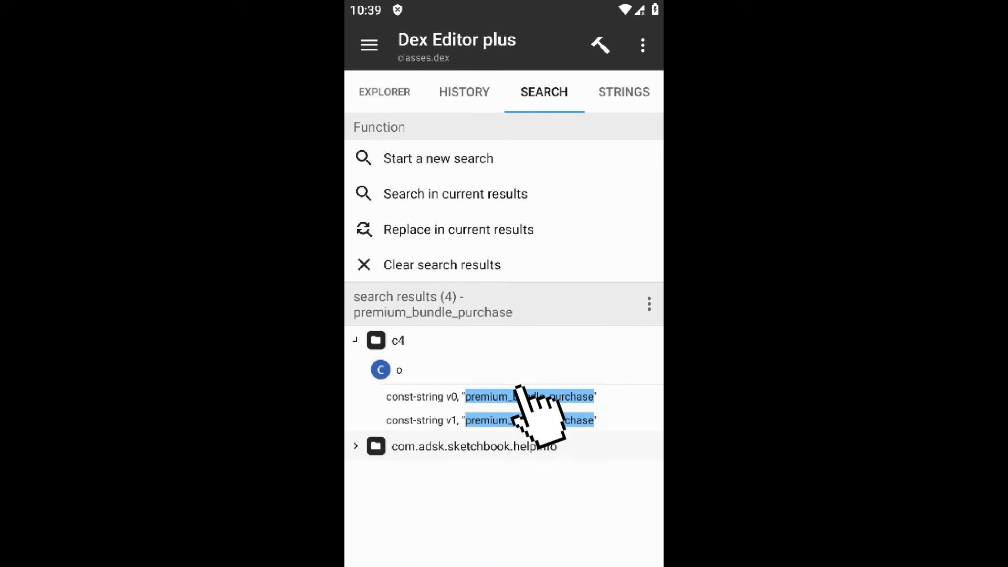
left_click(489, 396)
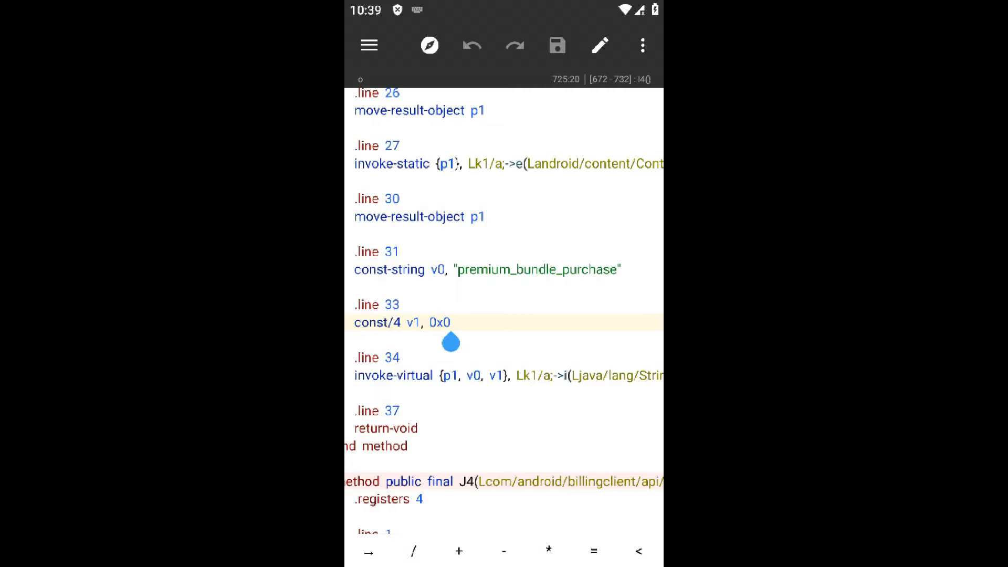
- Set const/4 v1 and const/4 v2 after premium_bundle_purchase from 0x0 to 0x1
type("1")
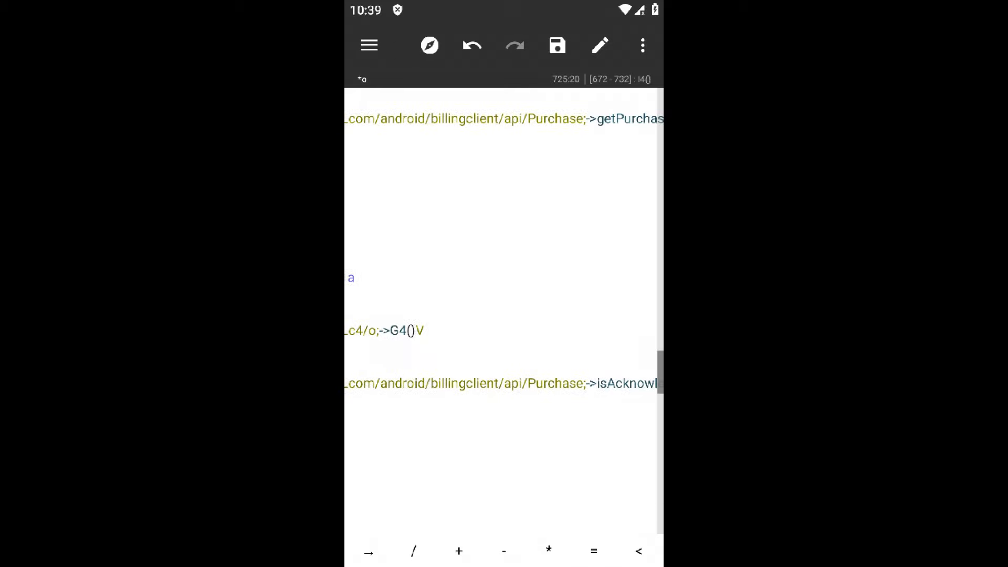
scroll("down", 3)
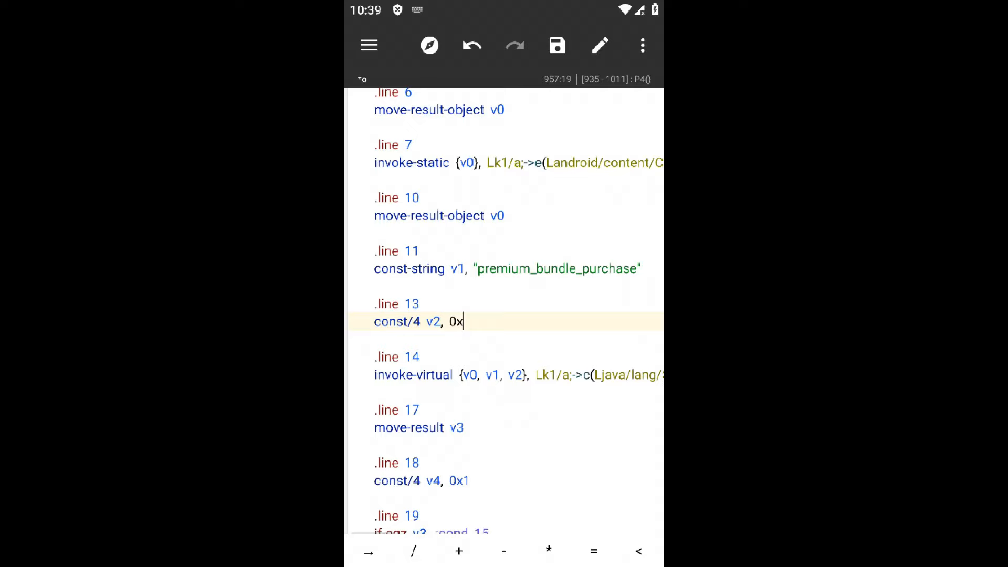
type("1")
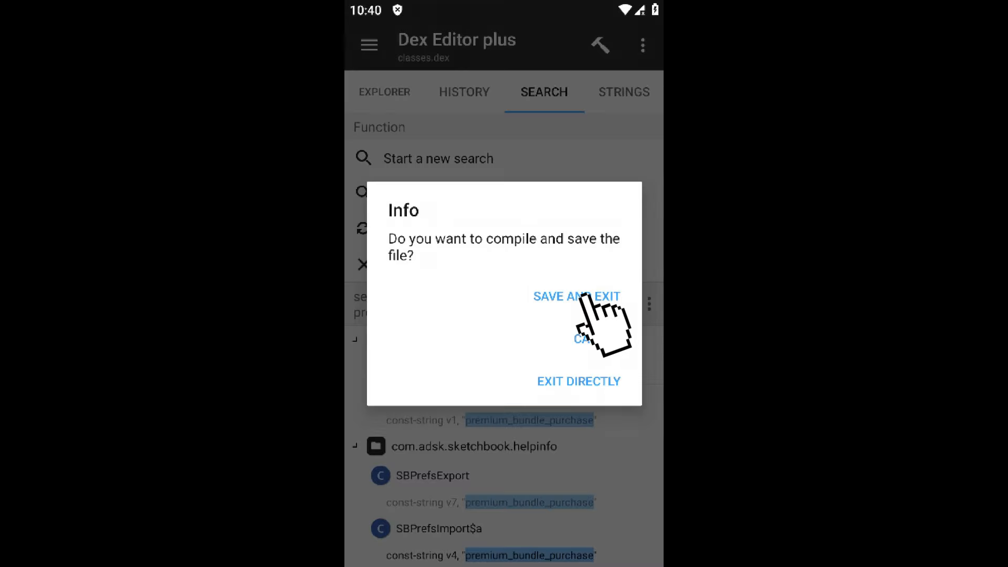
- Compile the patched dex, update the auto-signed APK, install and launch modded Sketchbook
left_click(576, 296)
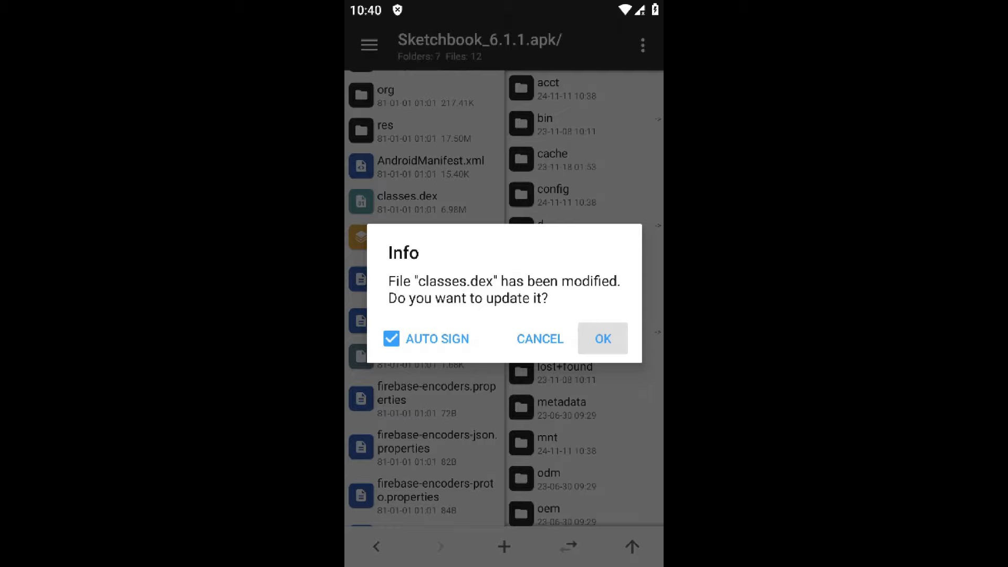
left_click(601, 338)
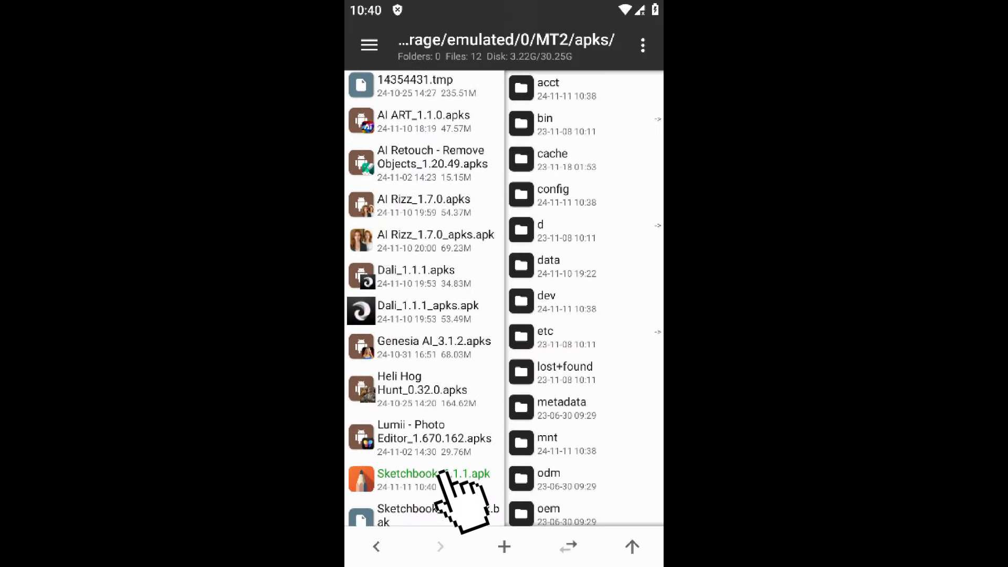
left_click(434, 478)
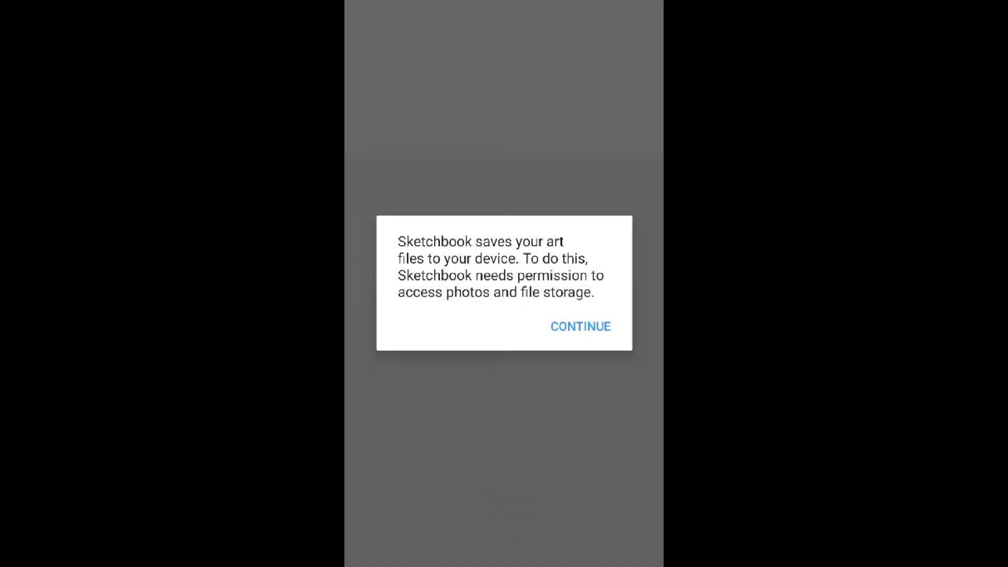
left_click(579, 326)
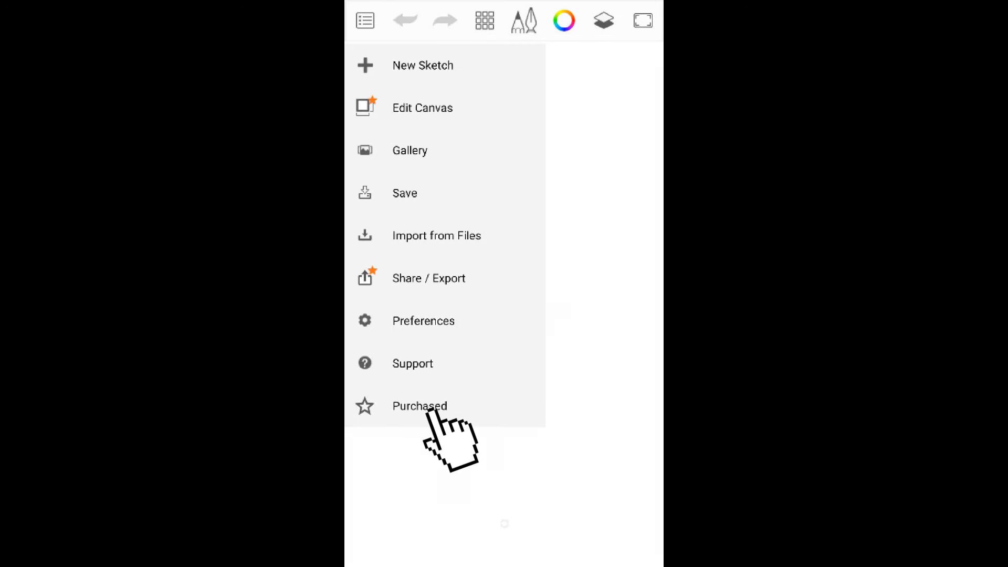